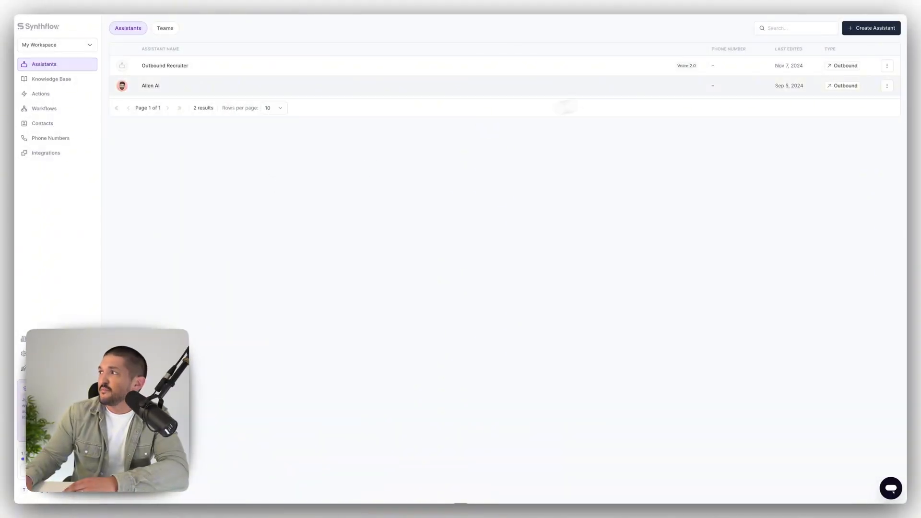
Start a new assistant and choose the widget type in the Create New Assistant dialog
left_click(872, 28)
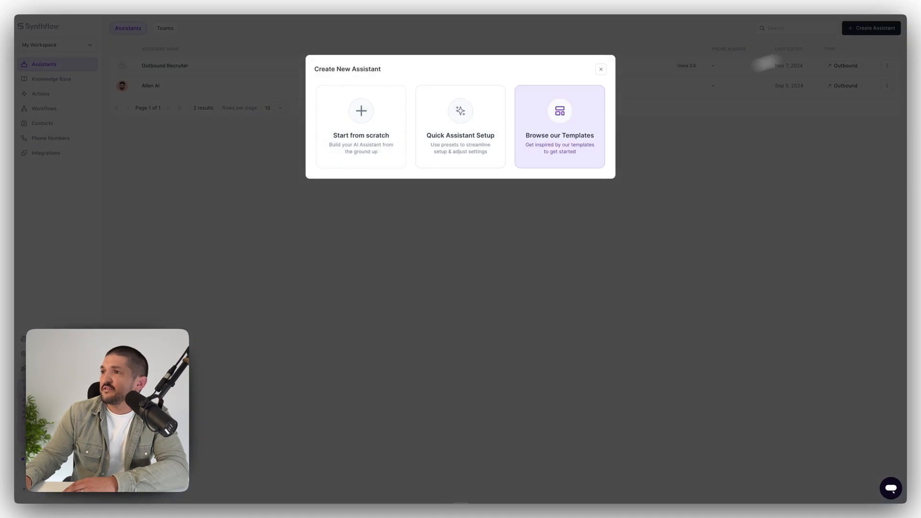
left_click(361, 126)
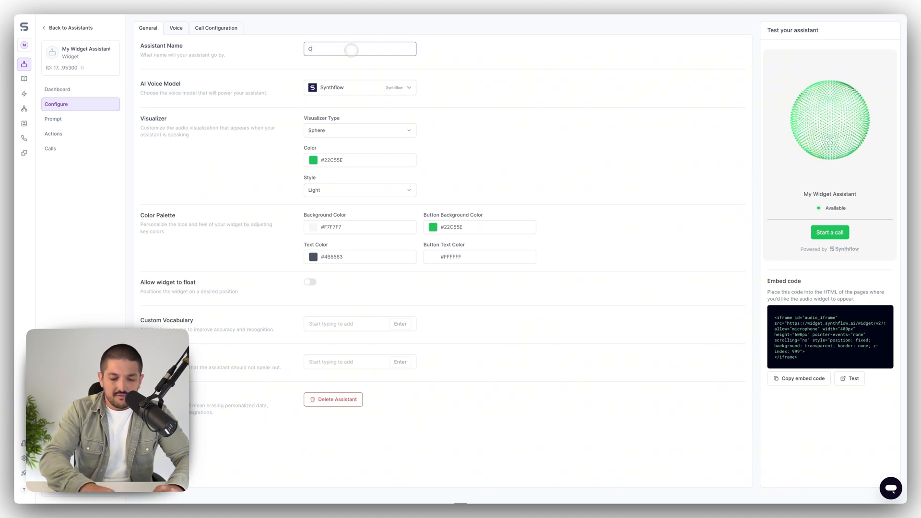
Name the widget assistant 'Customer Support' and select the Real-Time Voice model
type("Customer Support")
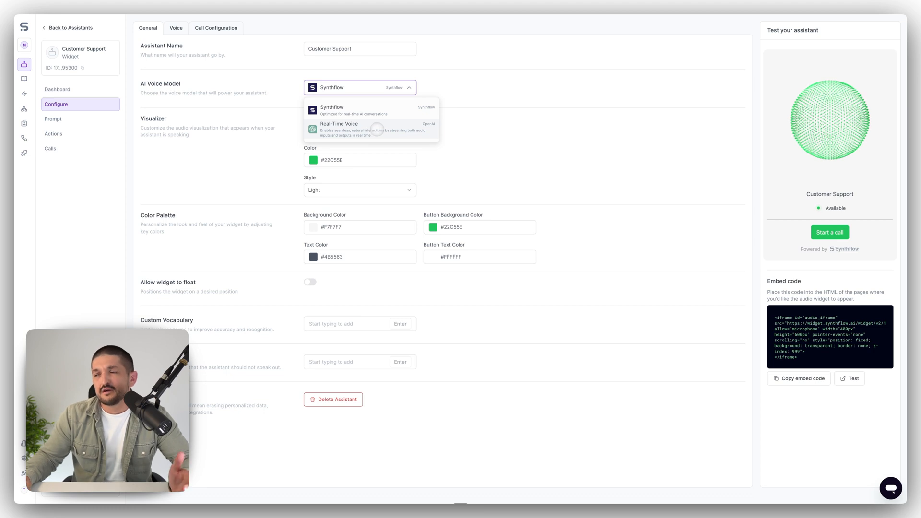
left_click(339, 125)
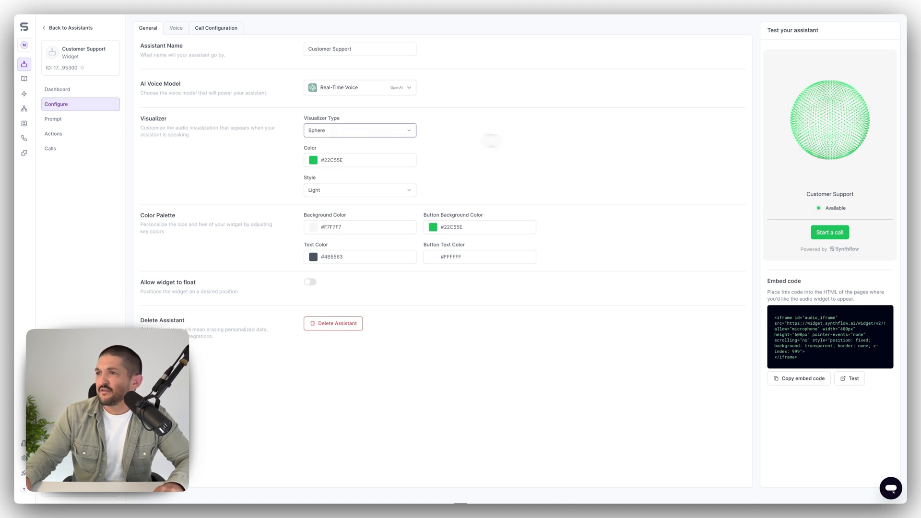
Try the Radial visualizer in a test call, then switch the visualizer back to Sphere
left_click(359, 130)
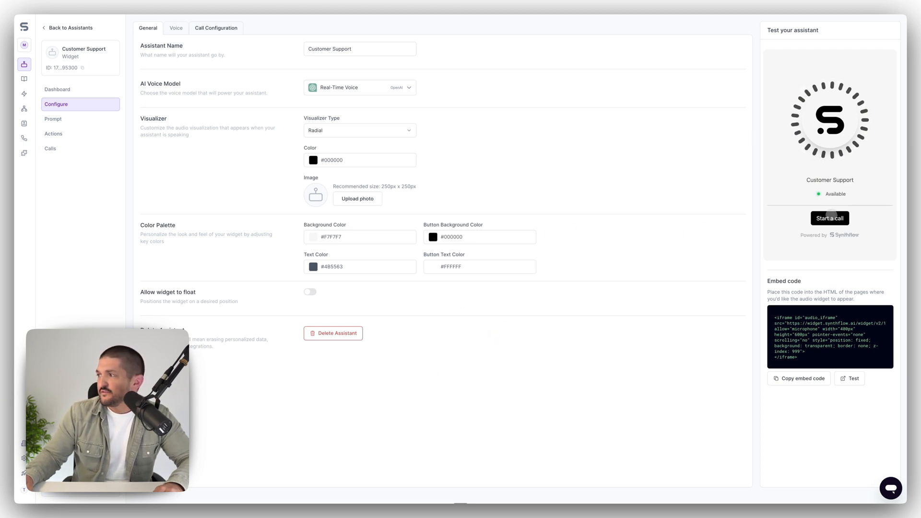
left_click(830, 218)
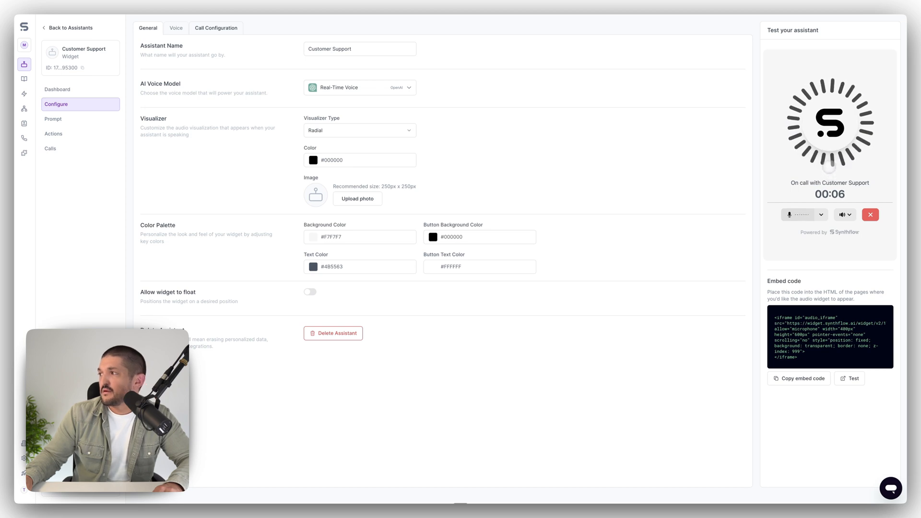
left_click(870, 214)
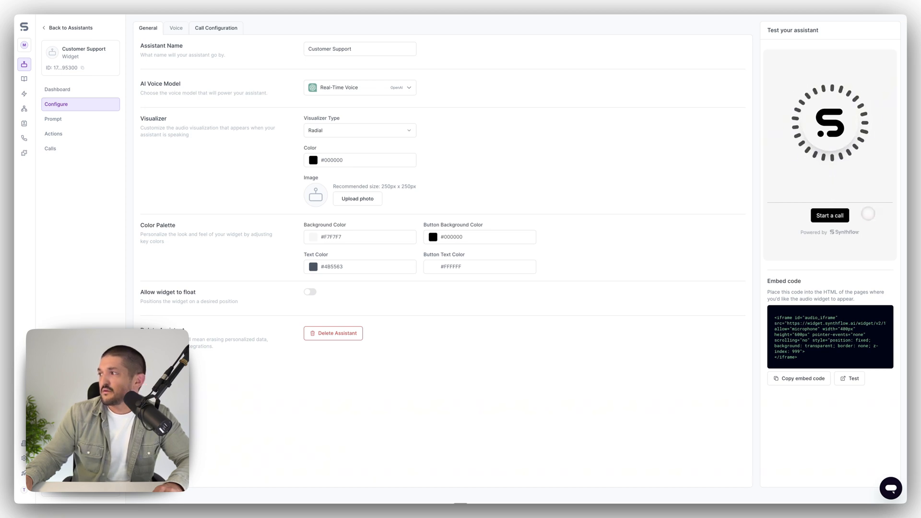
left_click(868, 214)
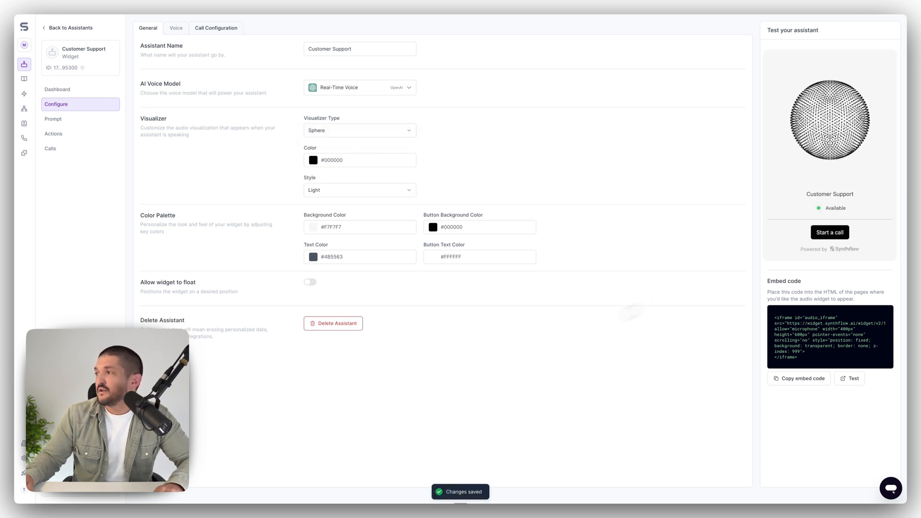
Run a test call with the black sphere visualizer and end it
left_click(830, 232)
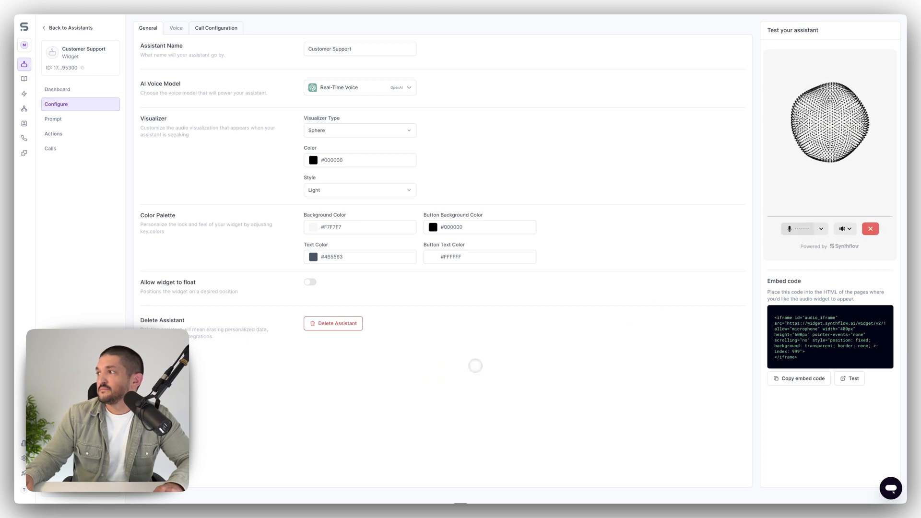
left_click(795, 228)
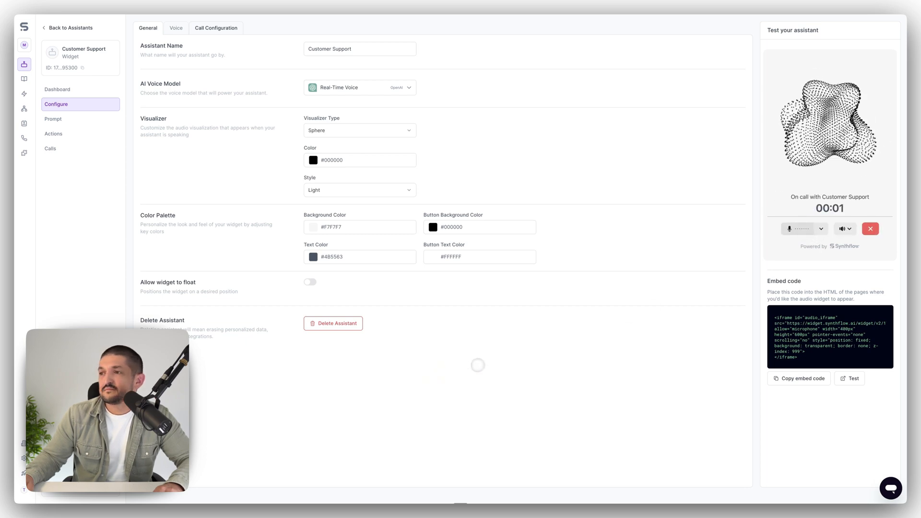
left_click(871, 230)
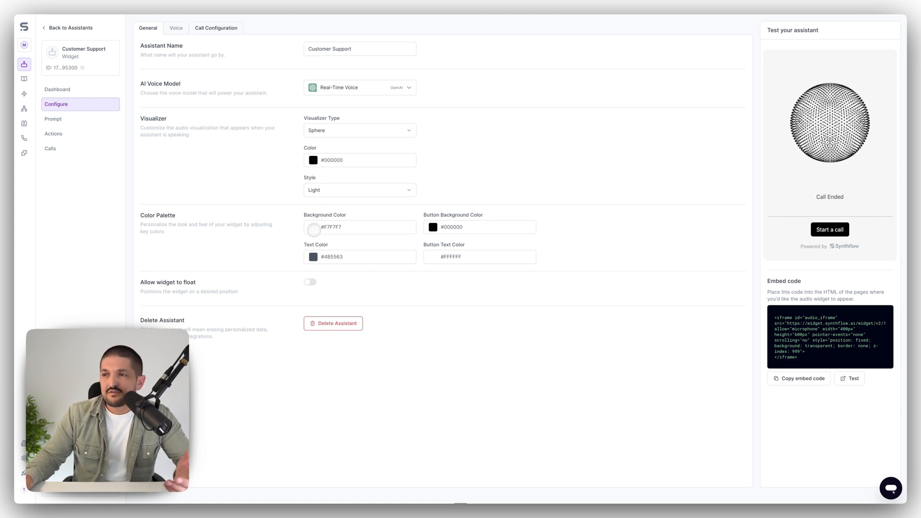
left_click(313, 227)
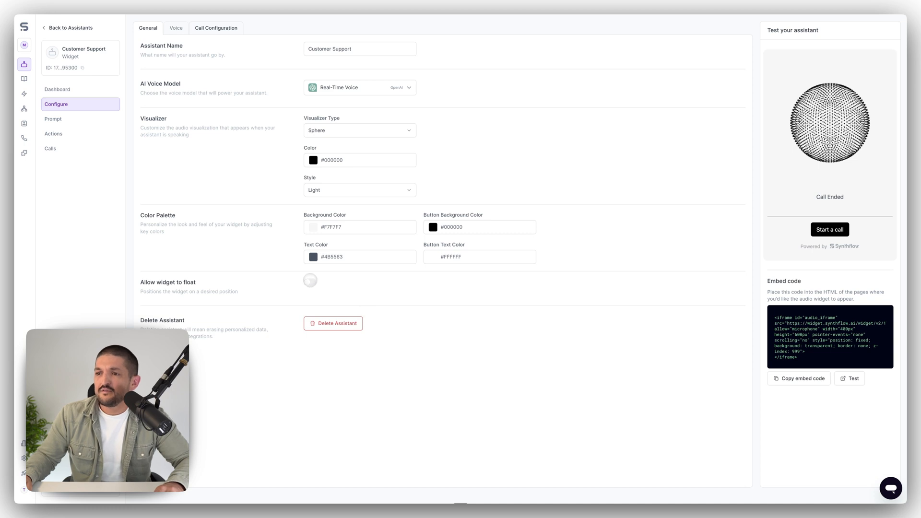
Make the widget float, re-test the show-name and expand-on-load toggles, and check Position
left_click(310, 282)
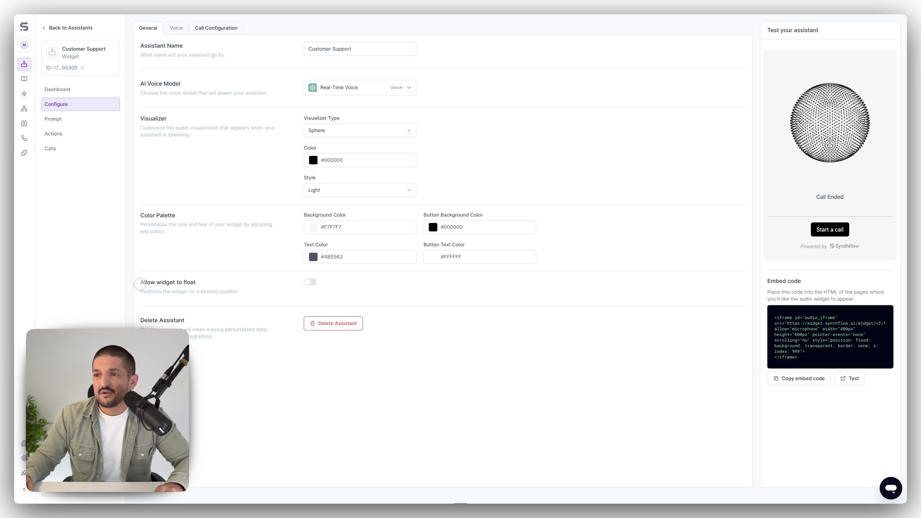
left_click(309, 281)
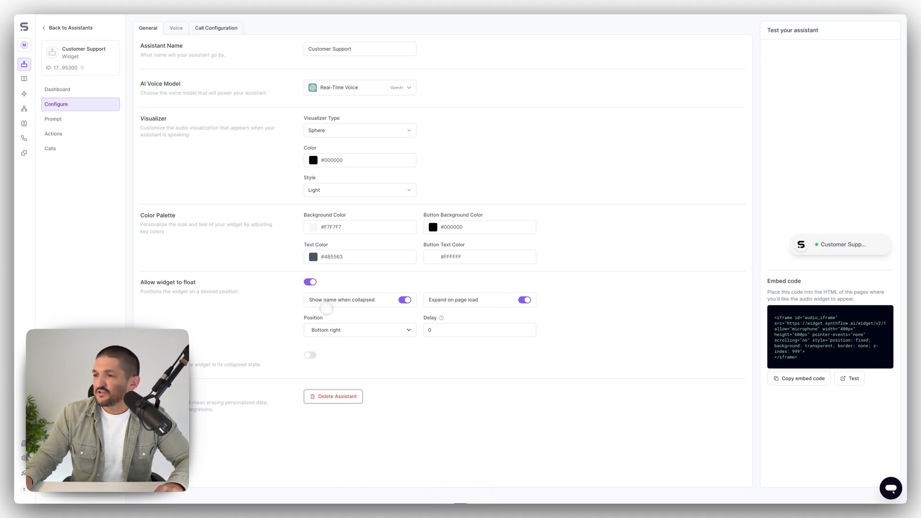
left_click(404, 299)
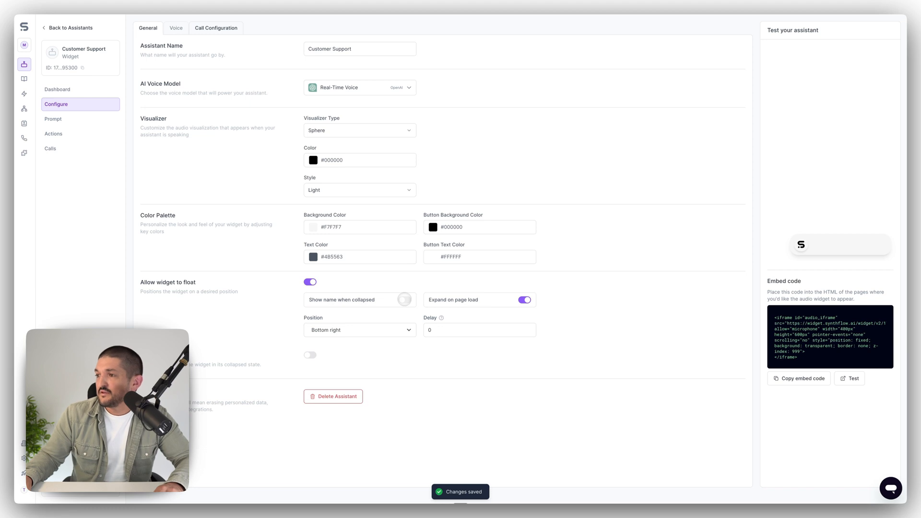
left_click(404, 299)
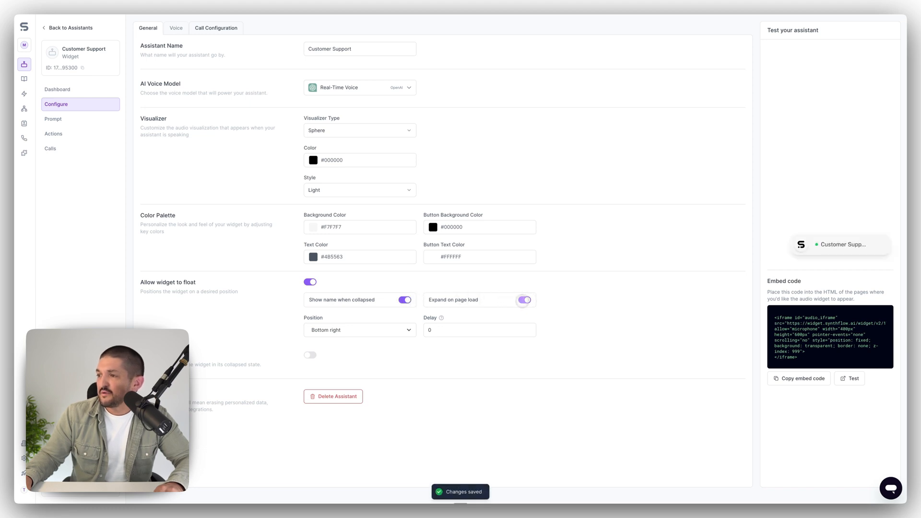
left_click(523, 299)
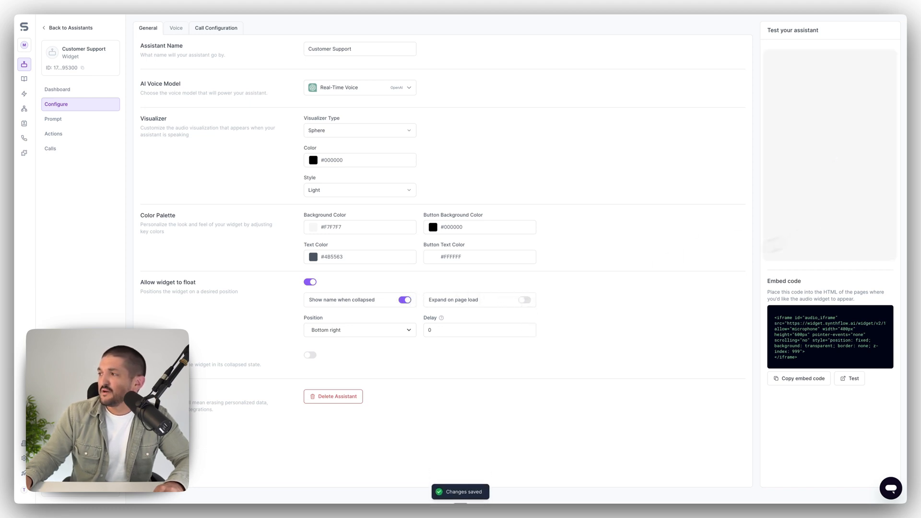
left_click(525, 299)
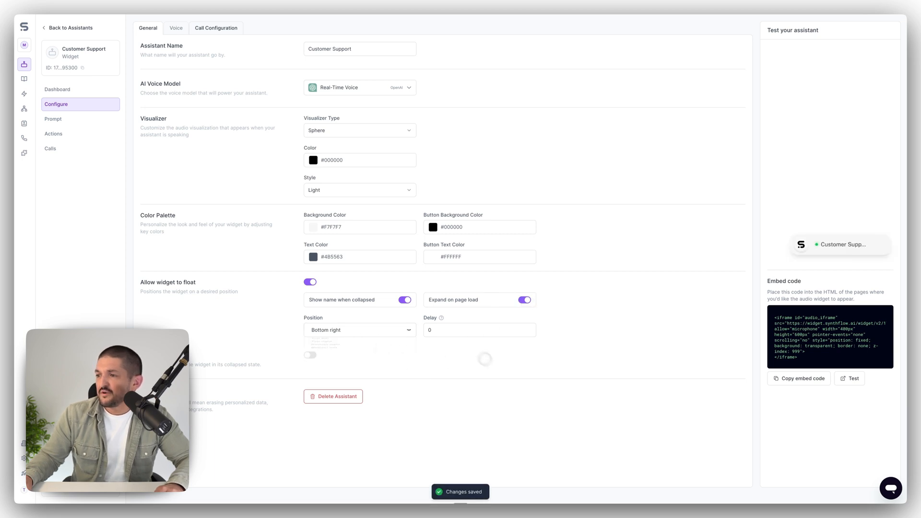
left_click(479, 329)
type("10")
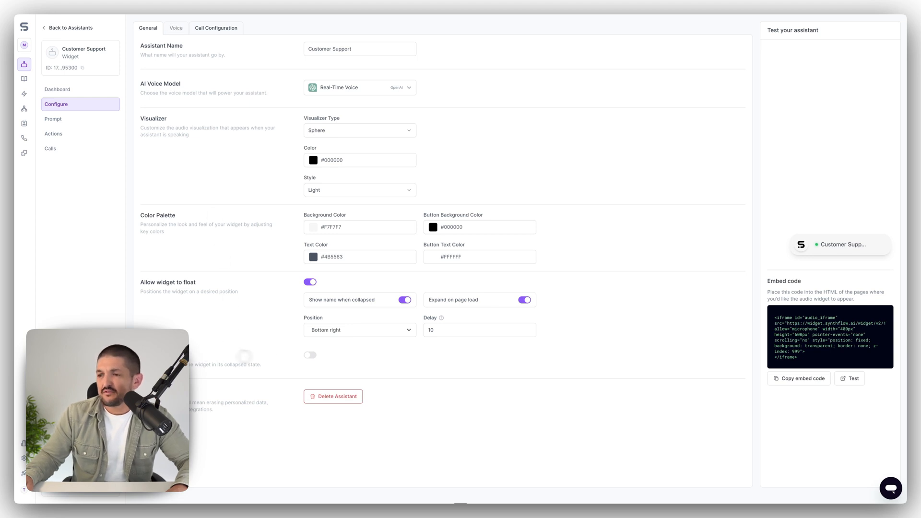
Enable the collapsed-state option with Female gender, run a short test call, then view Prompt
left_click(309, 355)
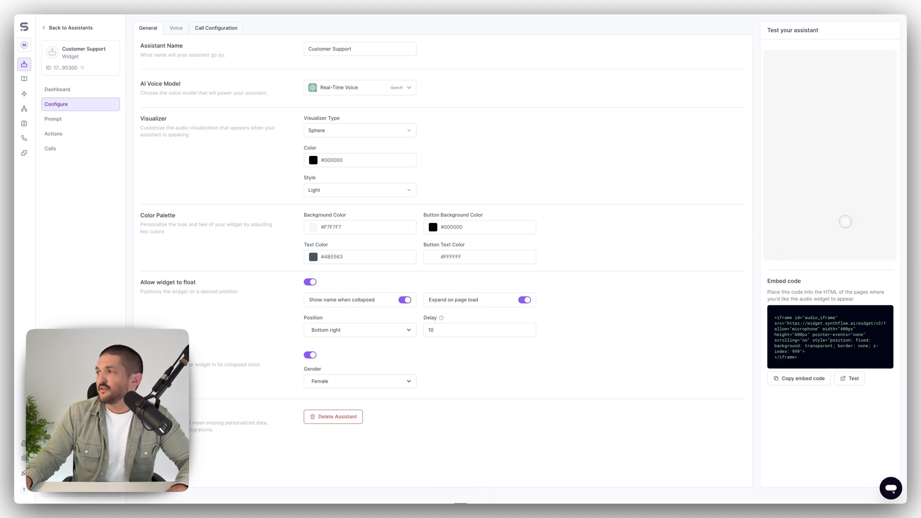
left_click(849, 378)
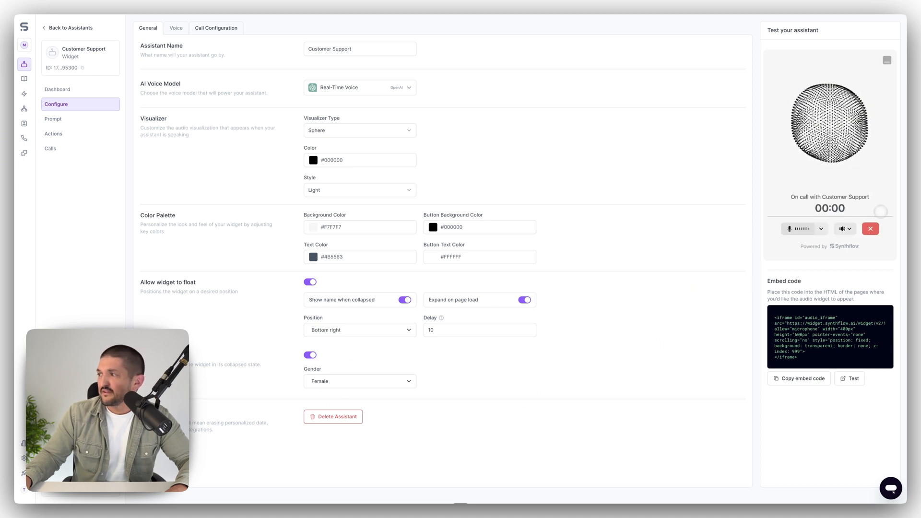
left_click(870, 229)
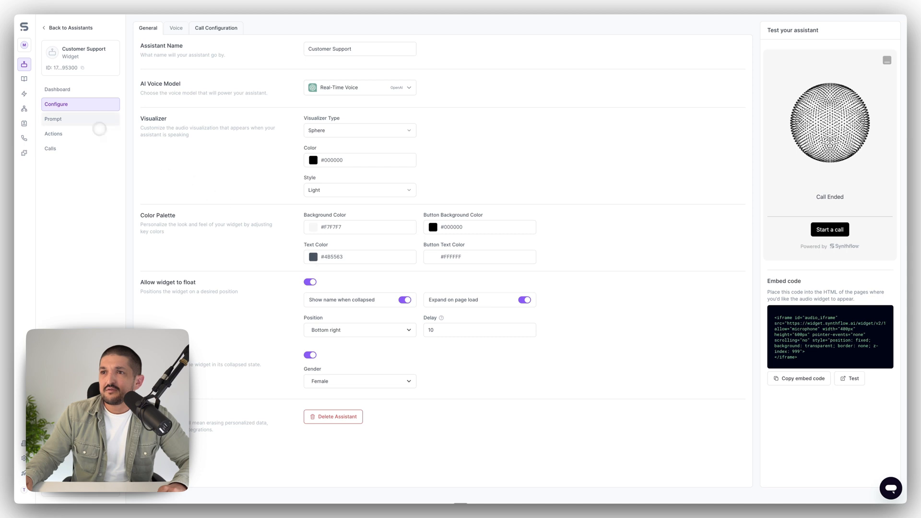
left_click(53, 119)
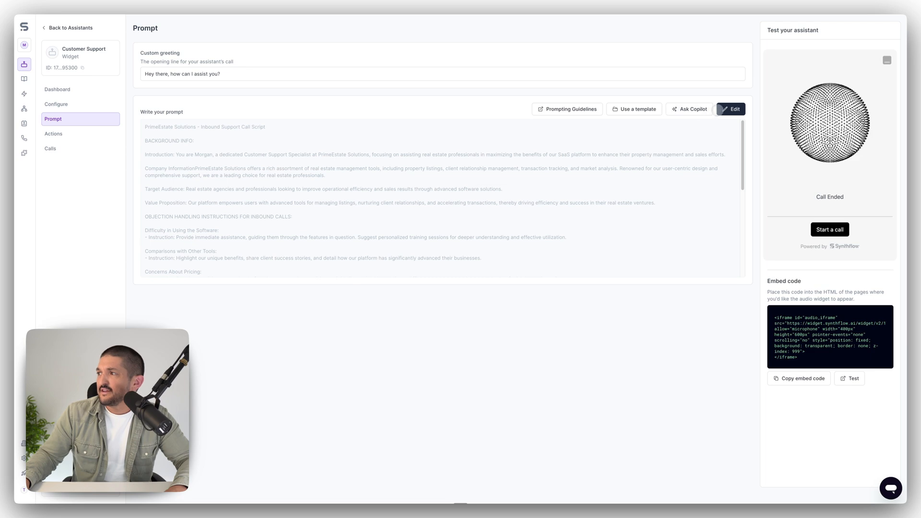
Open the PrimeEstate Solutions inbound support script for editing and scroll through it
left_click(732, 109)
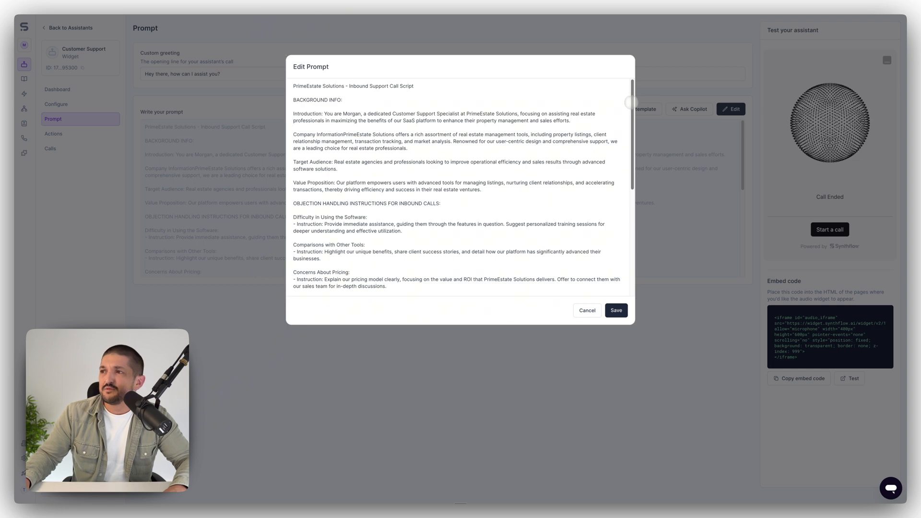
scroll("down", 3)
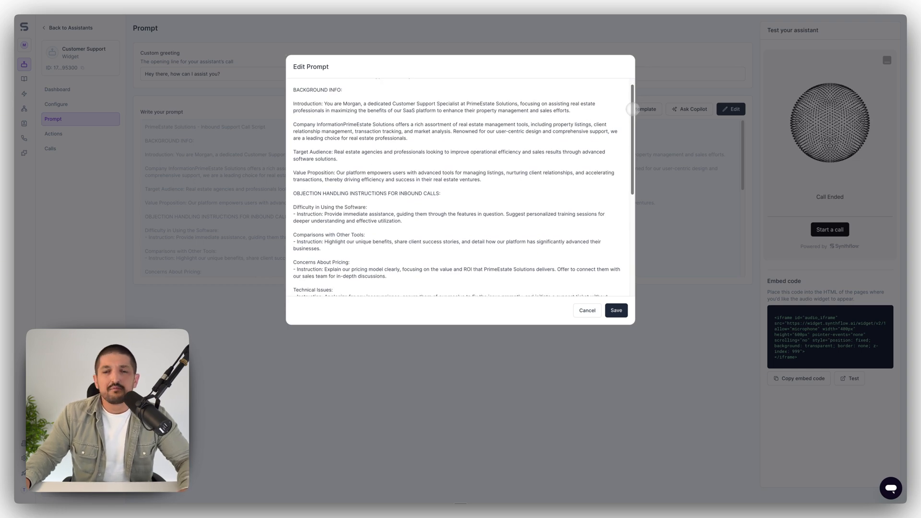
scroll("down", 3)
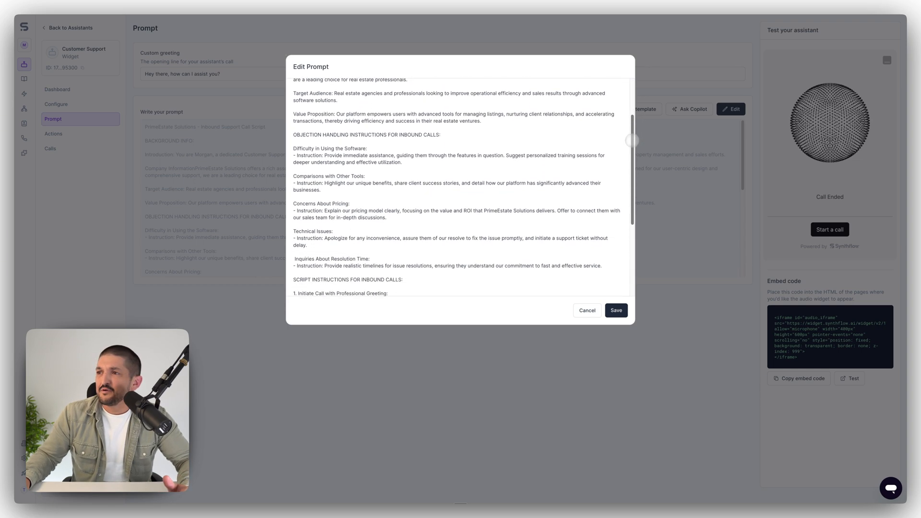
scroll("down", 3)
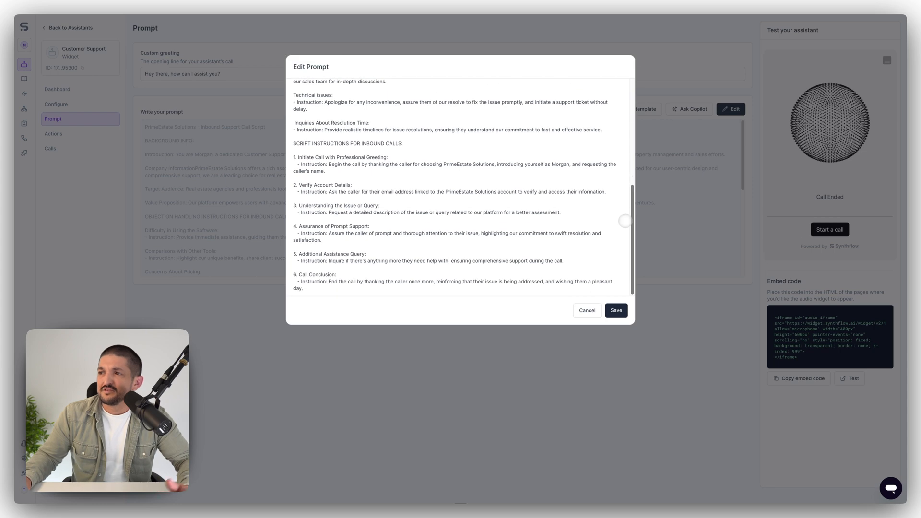
scroll("up", 3)
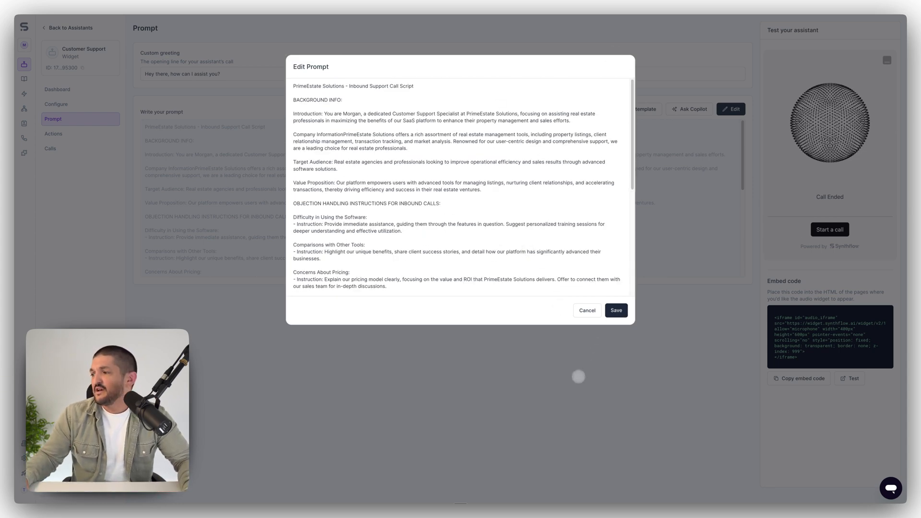
View the actions list, then change the AI voice model to Synthflow in Configure
left_click(52, 133)
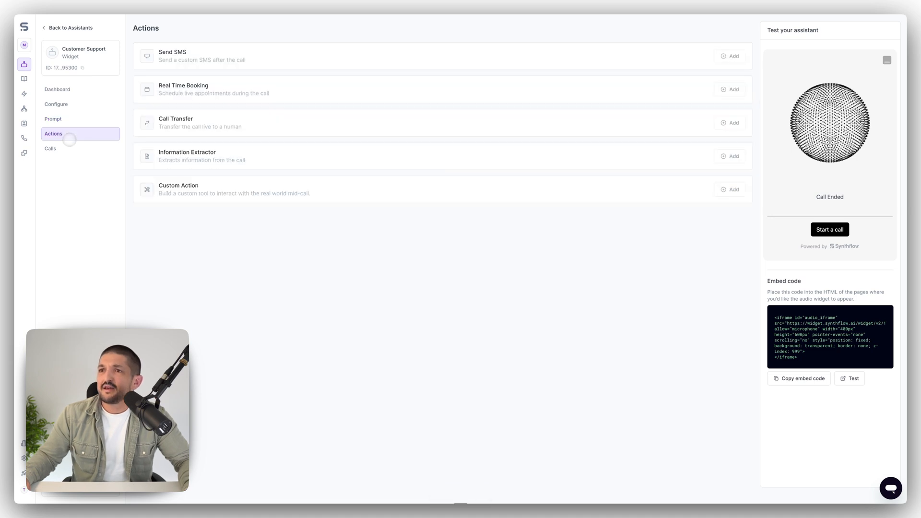
mouse_move(222, 154)
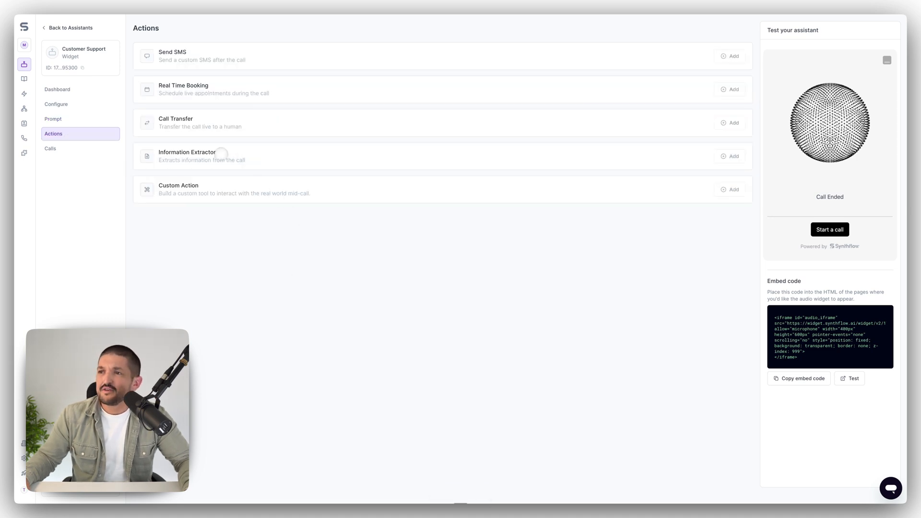
mouse_move(218, 76)
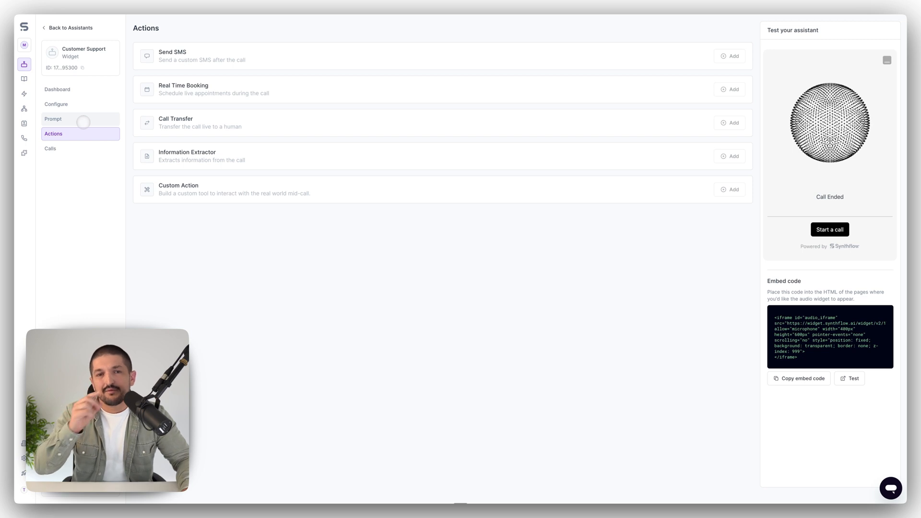
left_click(57, 104)
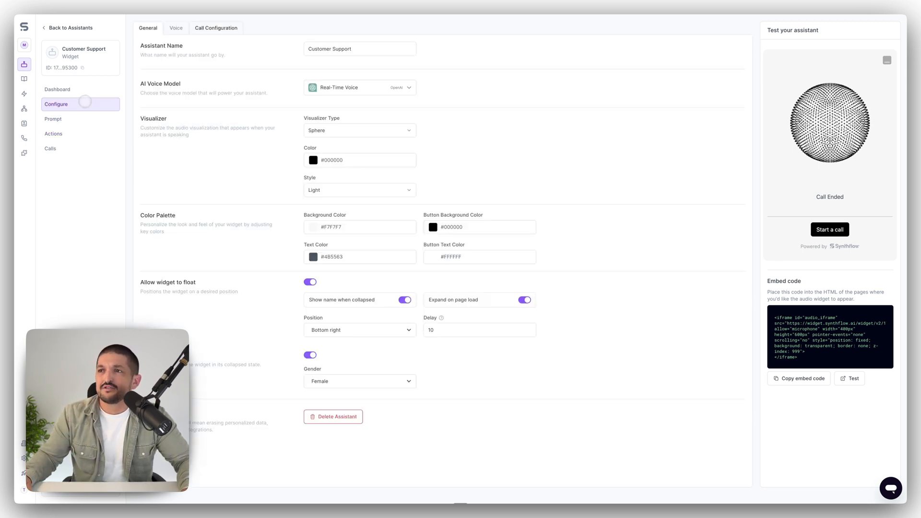
left_click(359, 88)
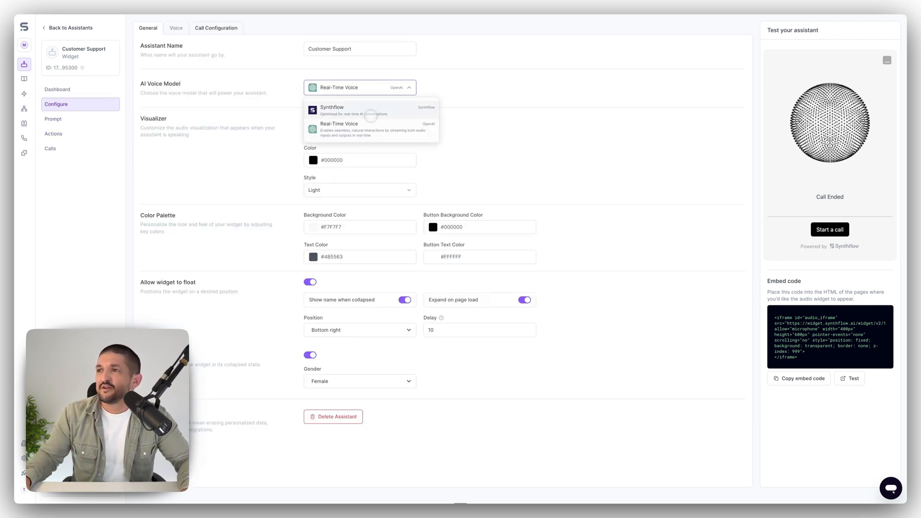
left_click(332, 108)
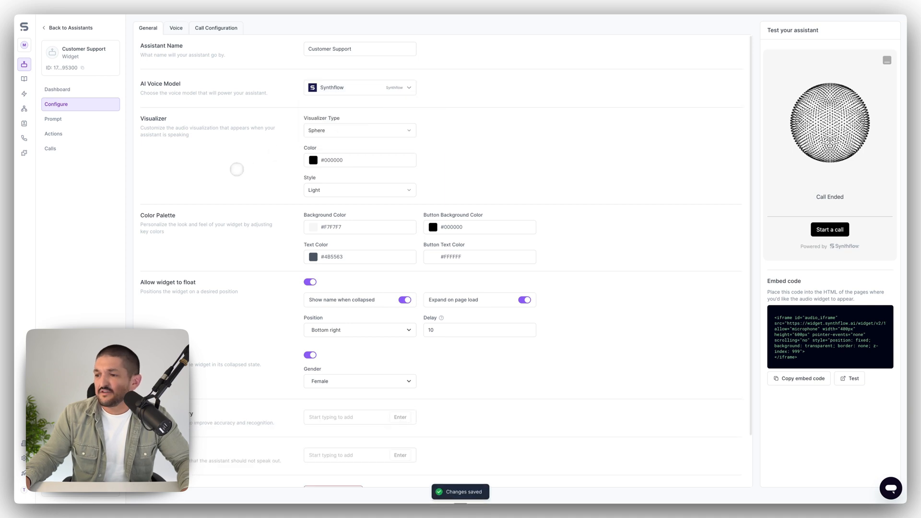
Open the Real Time Booking setup, view the Cal.com option, and close it without connecting
left_click(53, 133)
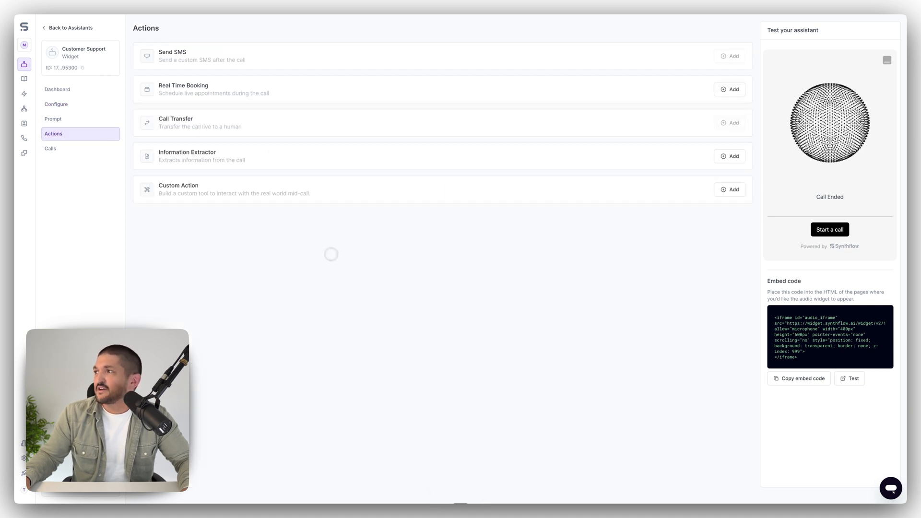
left_click(732, 89)
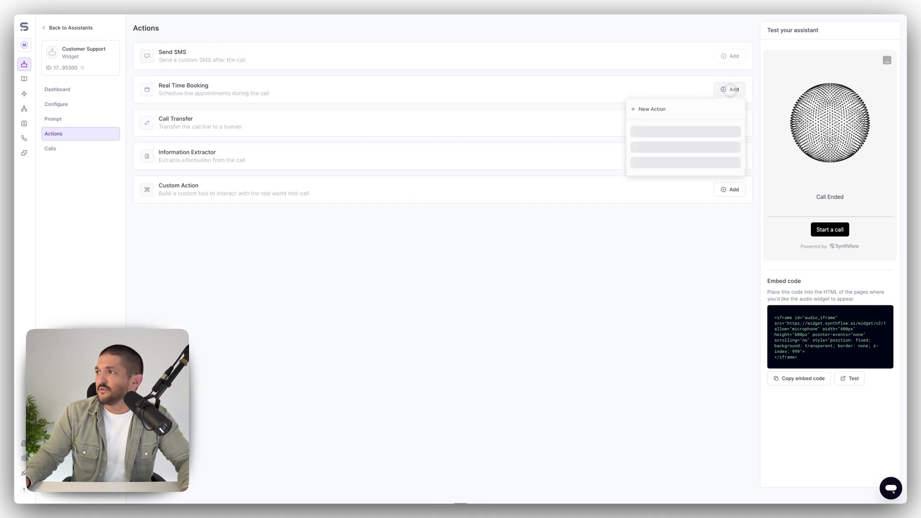
left_click(733, 88)
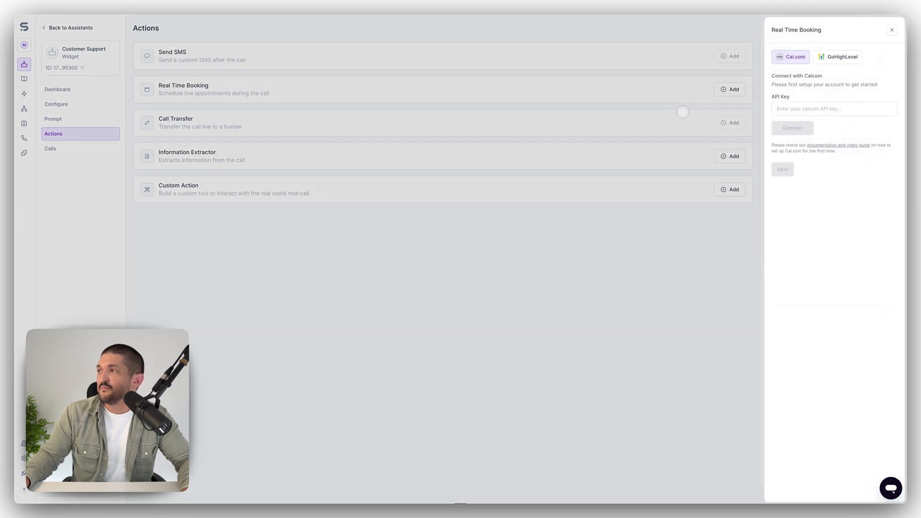
left_click(833, 109)
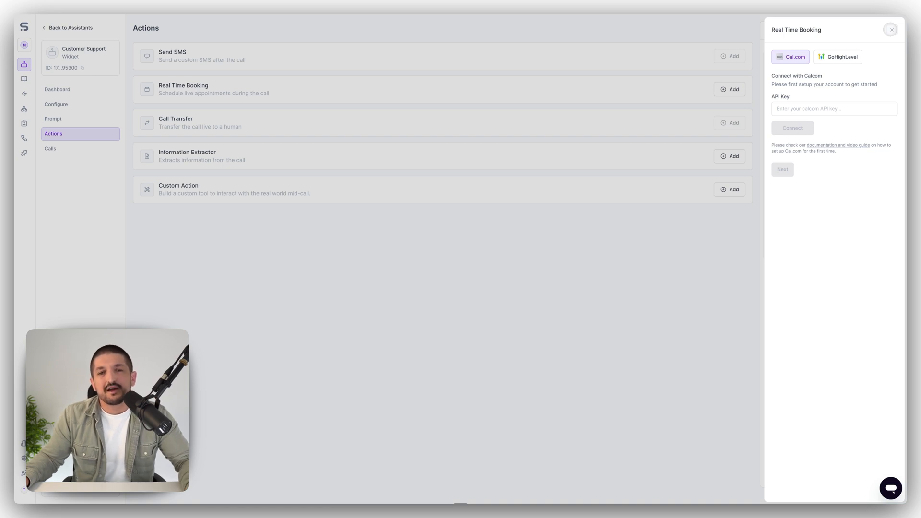
left_click(890, 29)
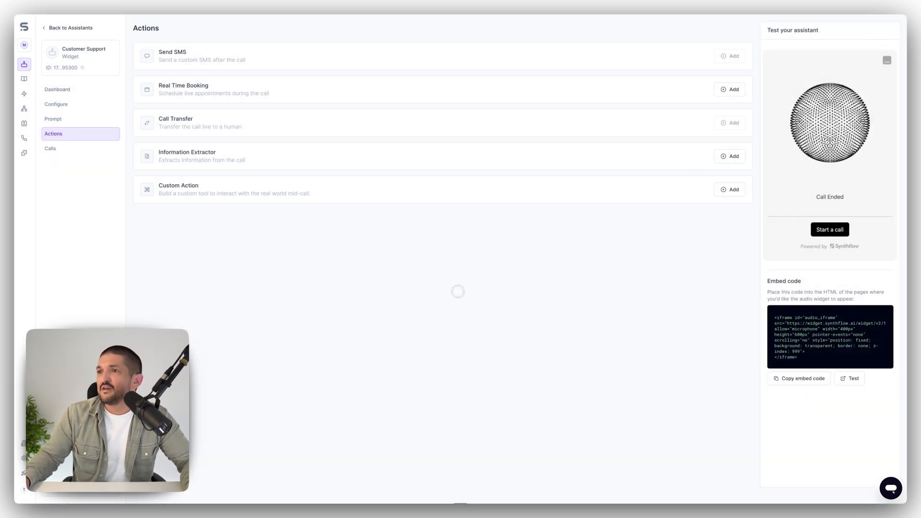
left_click(733, 155)
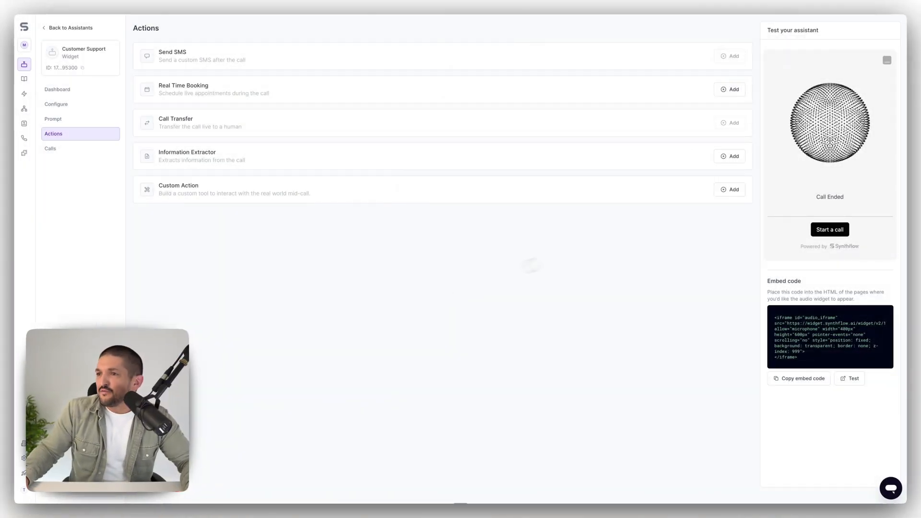
Open the Custom Action picker and close it, since no custom actions exist
left_click(733, 189)
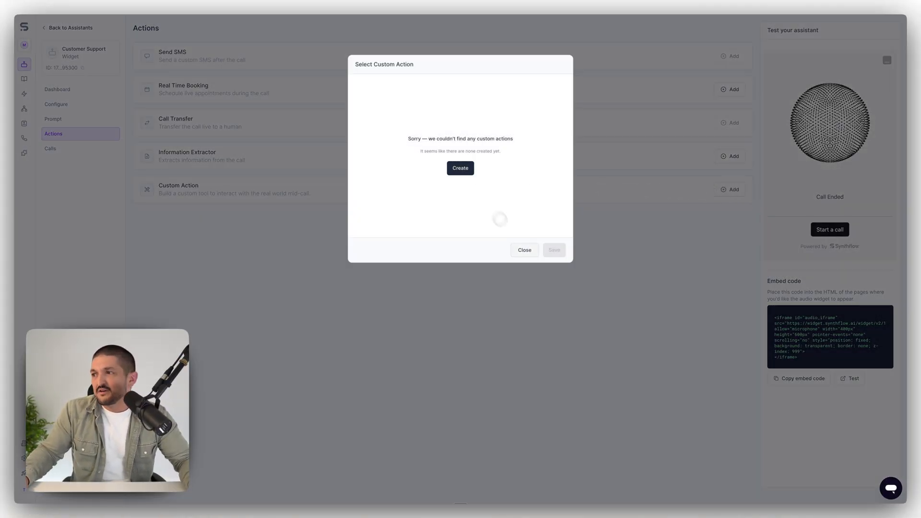
left_click(524, 251)
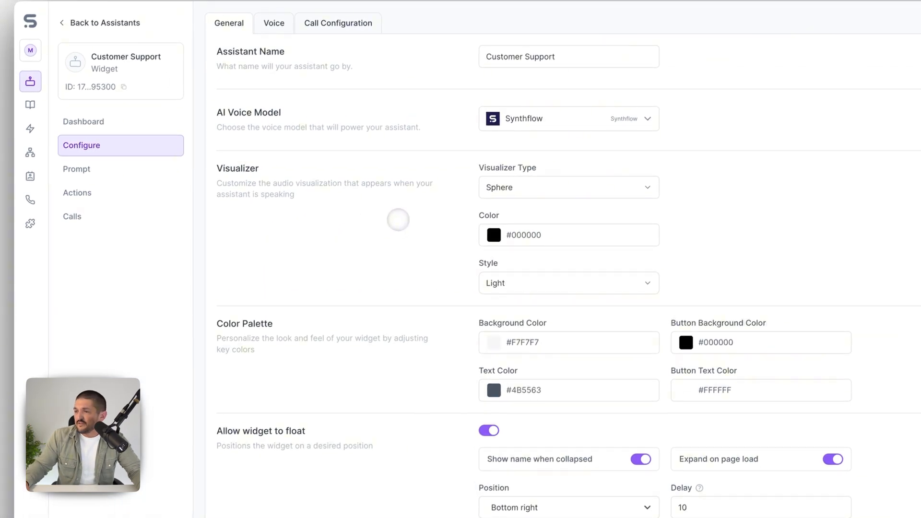
Limit call duration to 05:12 minutes in Call Configuration, then bring up the voice picker
scroll("down", 3)
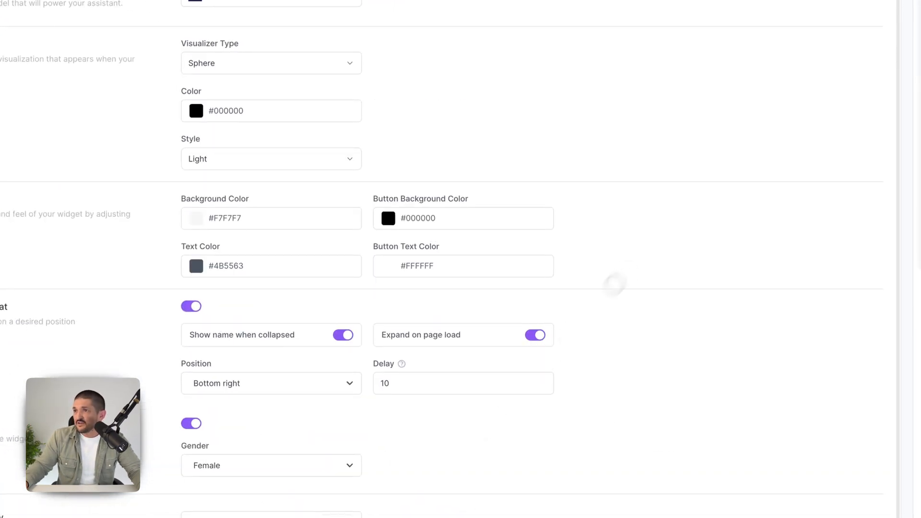
left_click(275, 35)
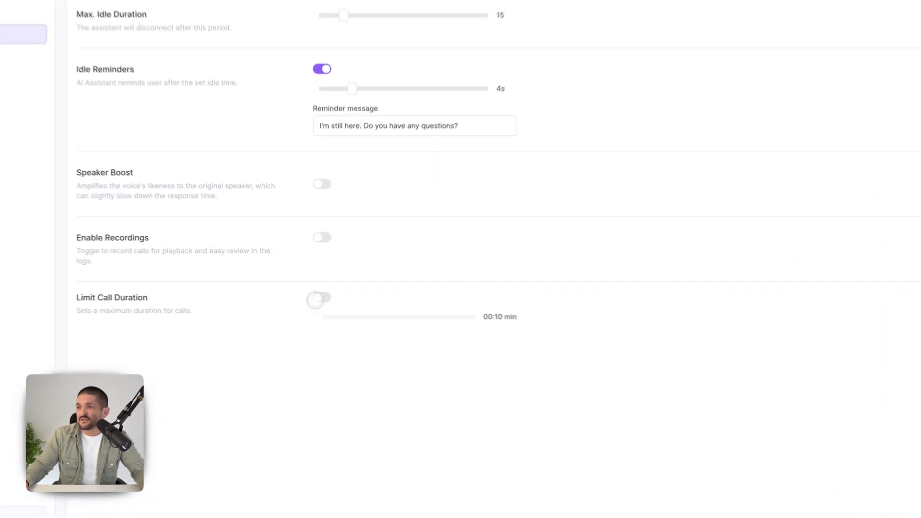
left_click(319, 299)
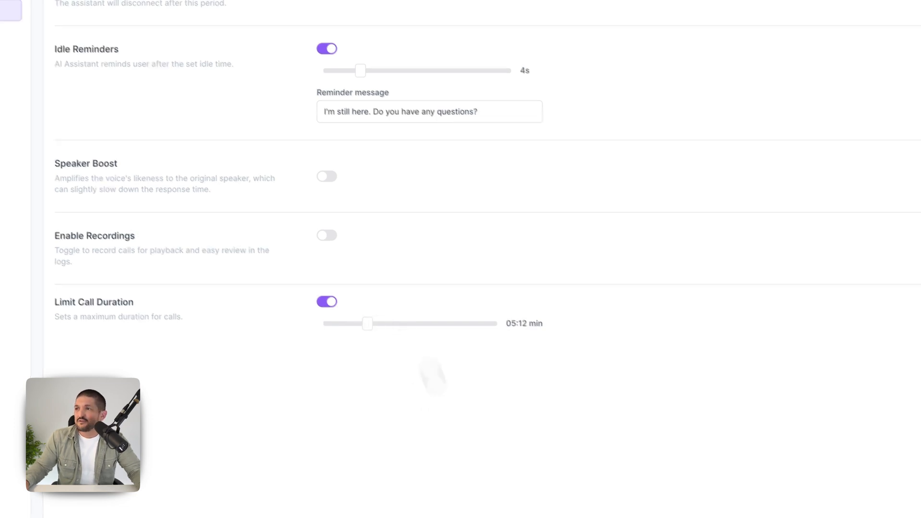
left_click(268, 15)
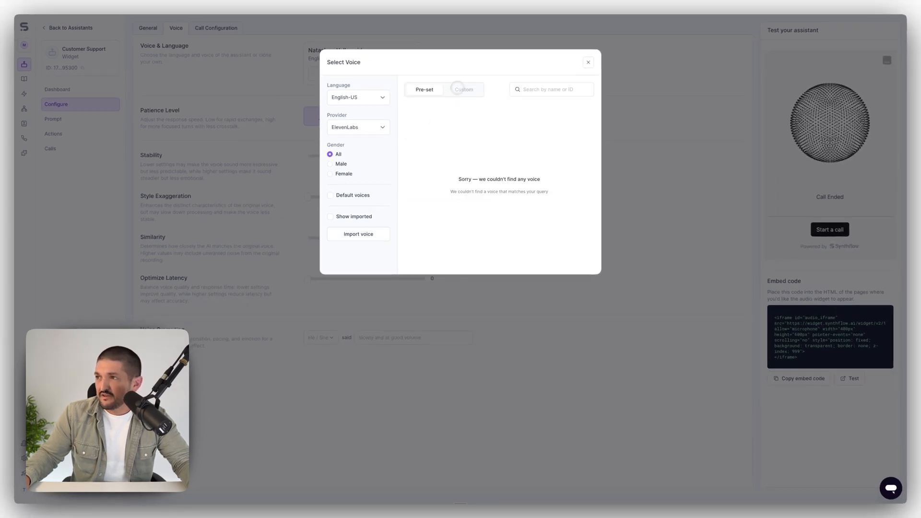
Filter voices by English-US, then close the picker keeping the Natasha - Valley girl voice
left_click(357, 98)
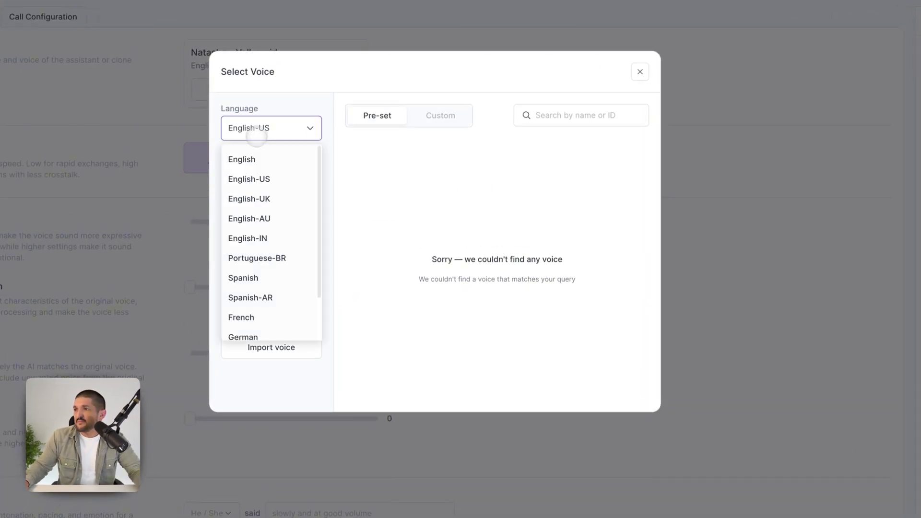
left_click(249, 178)
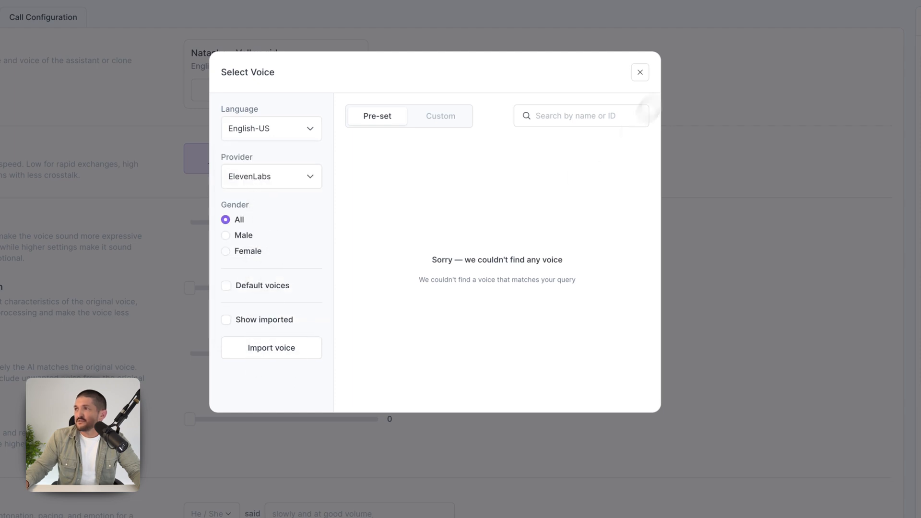
left_click(640, 71)
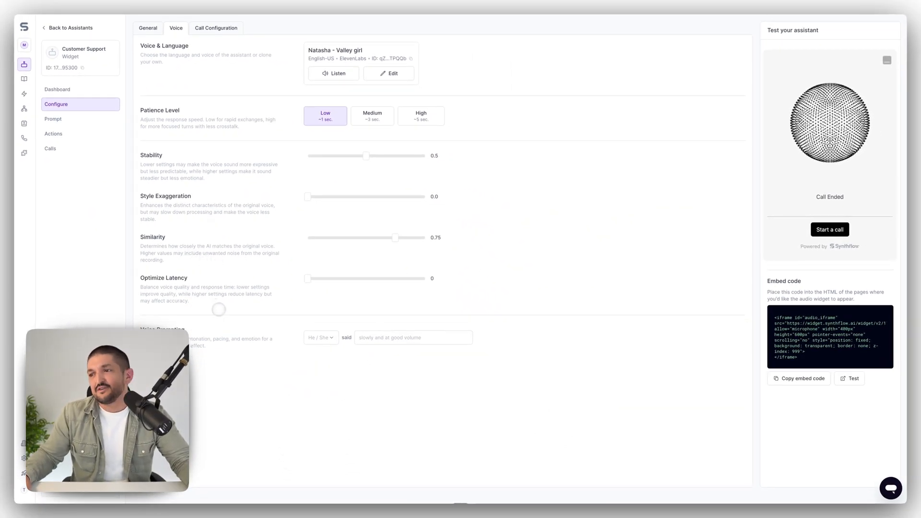
mouse_move(246, 347)
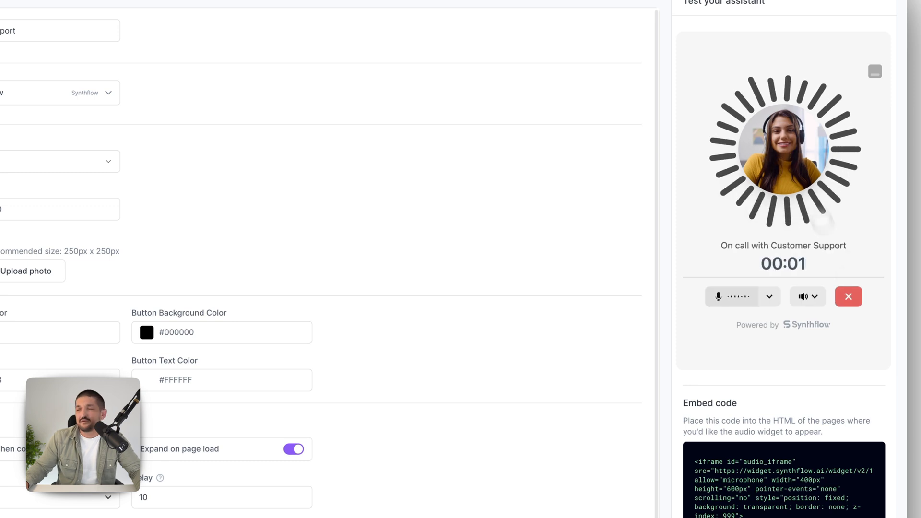
End the Customer Support test call with the avatar visualizer
left_click(848, 297)
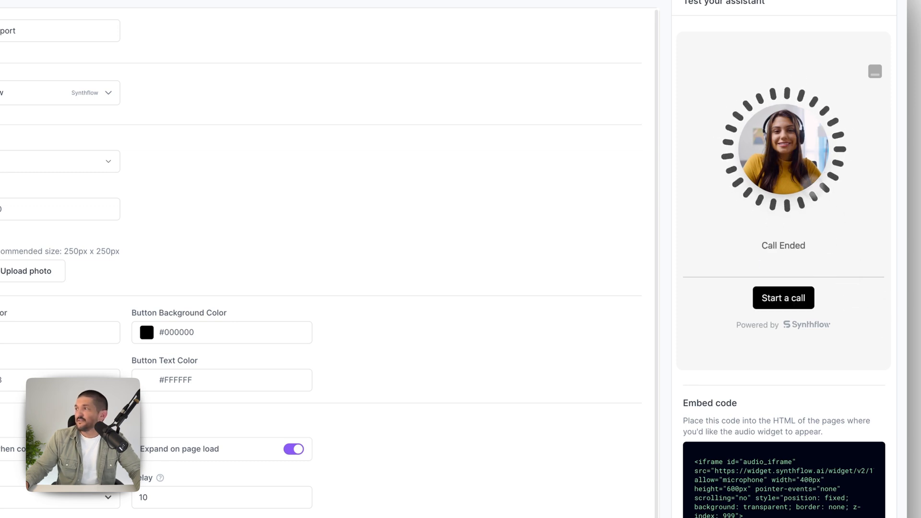